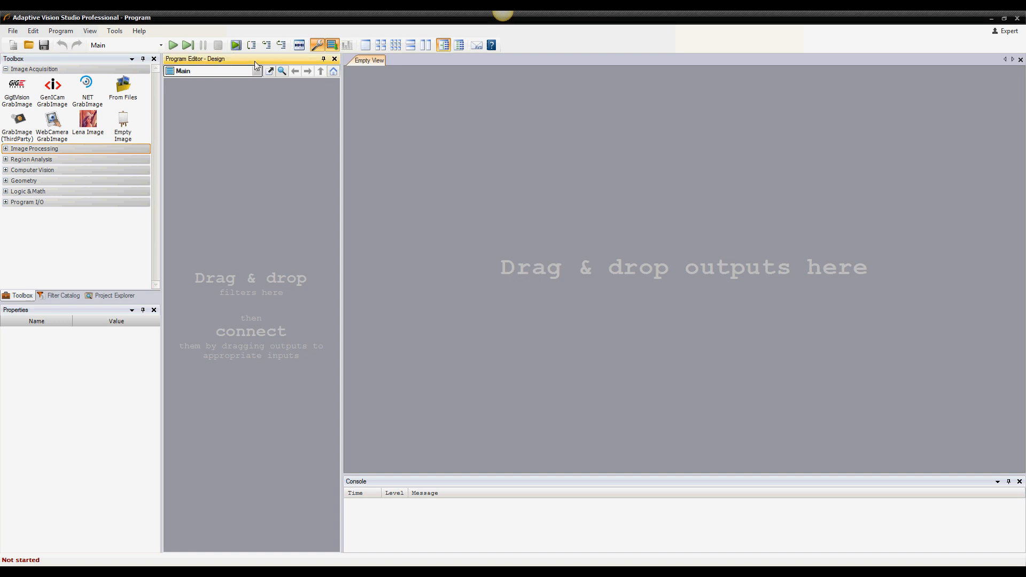
{"action": "mouse_move", "coordinate": [243, 153]}
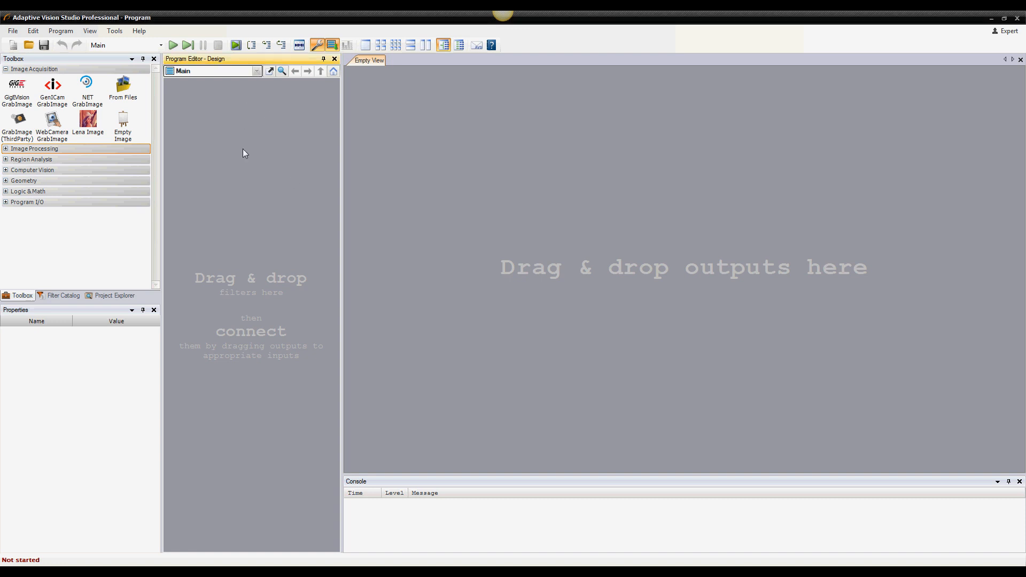
{"action": "mouse_move", "coordinate": [230, 158]}
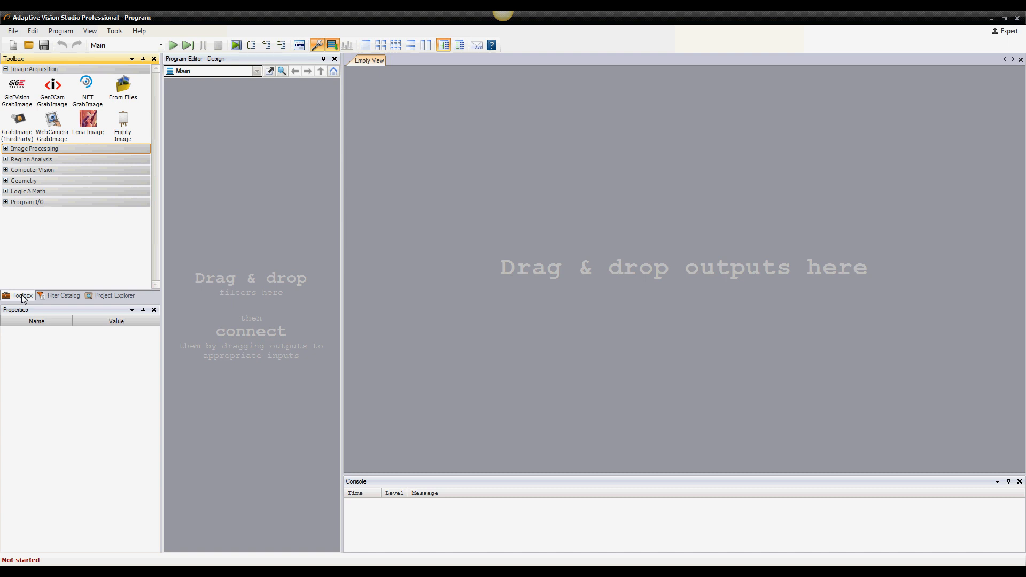
Add an EmptyImage filter to the Main program from the Toolbox.
{"action": "left_click", "coordinate": [63, 295]}
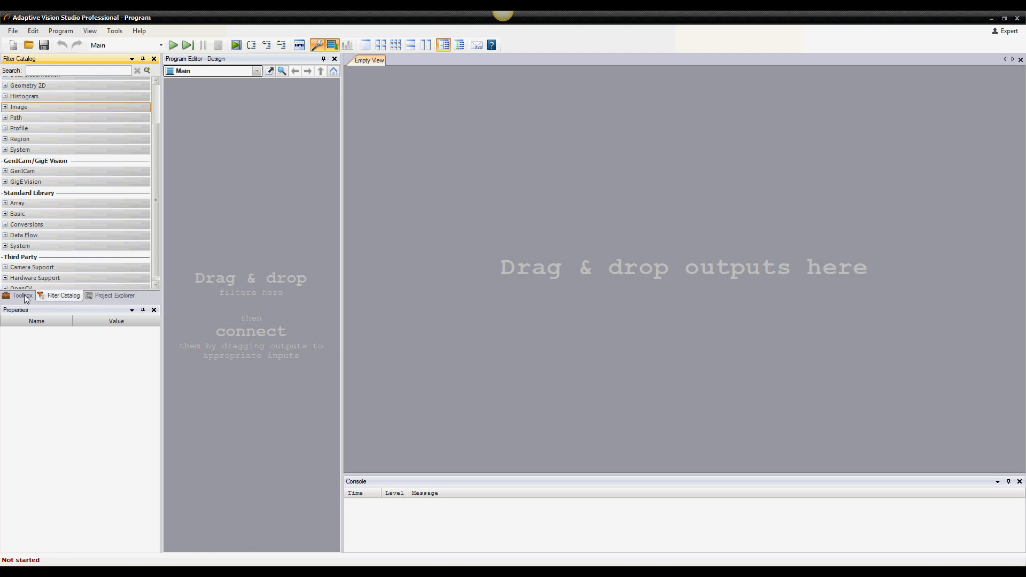
{"action": "left_click", "coordinate": [23, 296]}
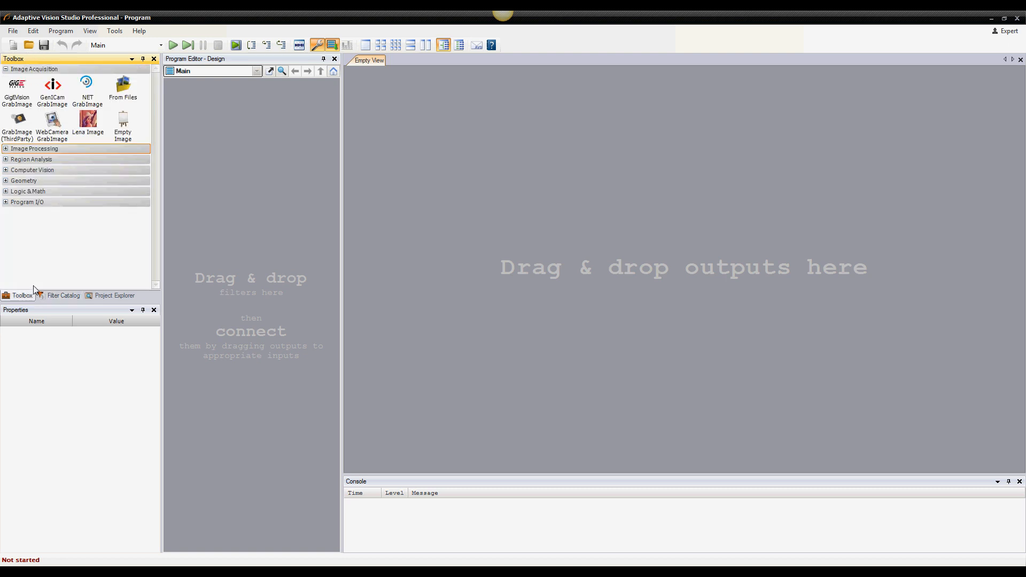
{"action": "mouse_move", "coordinate": [39, 283]}
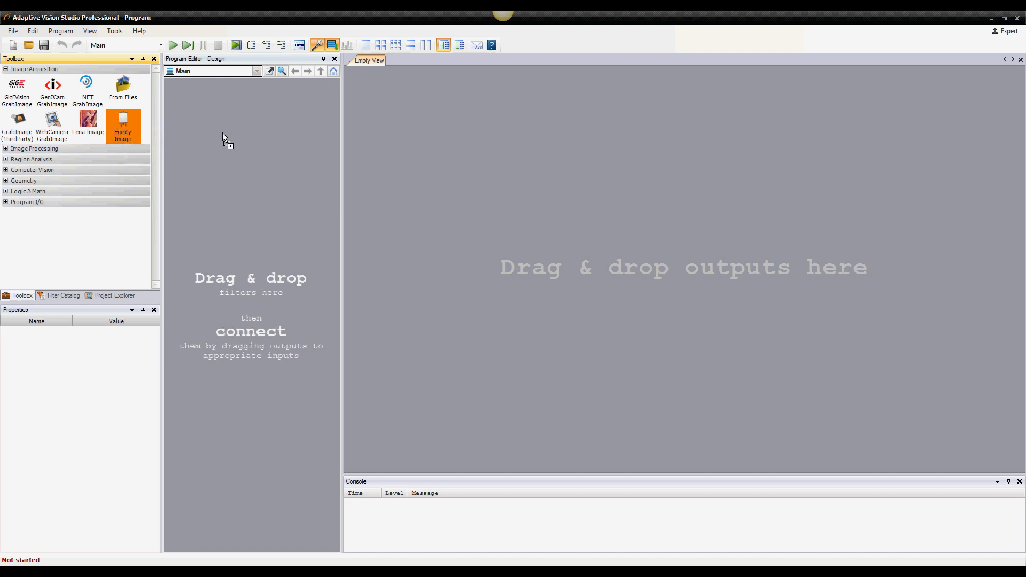
{"action": "left_click_drag", "start_coordinate": [123, 126], "coordinate": [250, 114]}
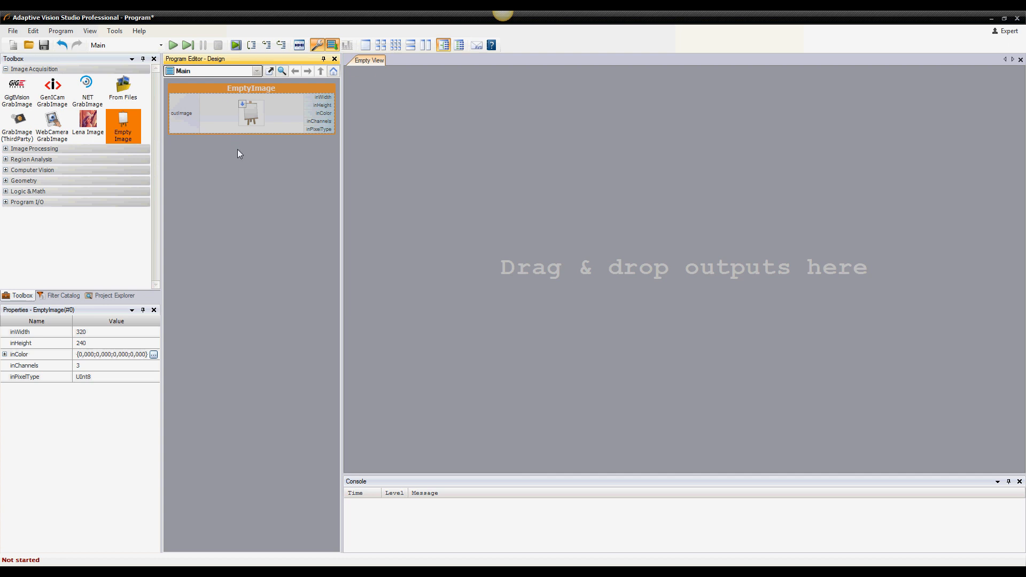
{"action": "mouse_move", "coordinate": [99, 266]}
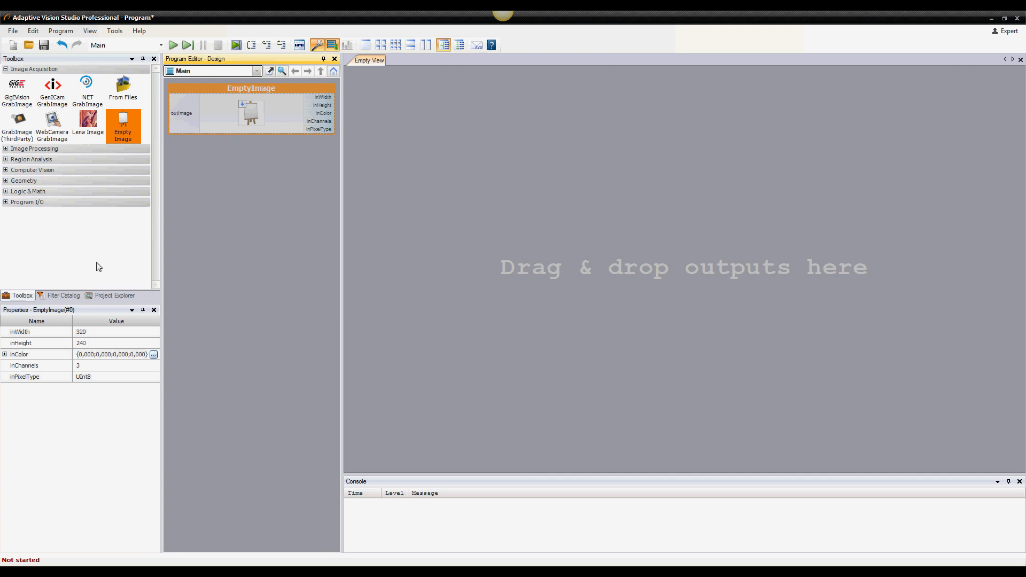
Add a second EmptyImage filter from Filter Catalog > Image > Image Basics.
{"action": "left_click", "coordinate": [63, 295]}
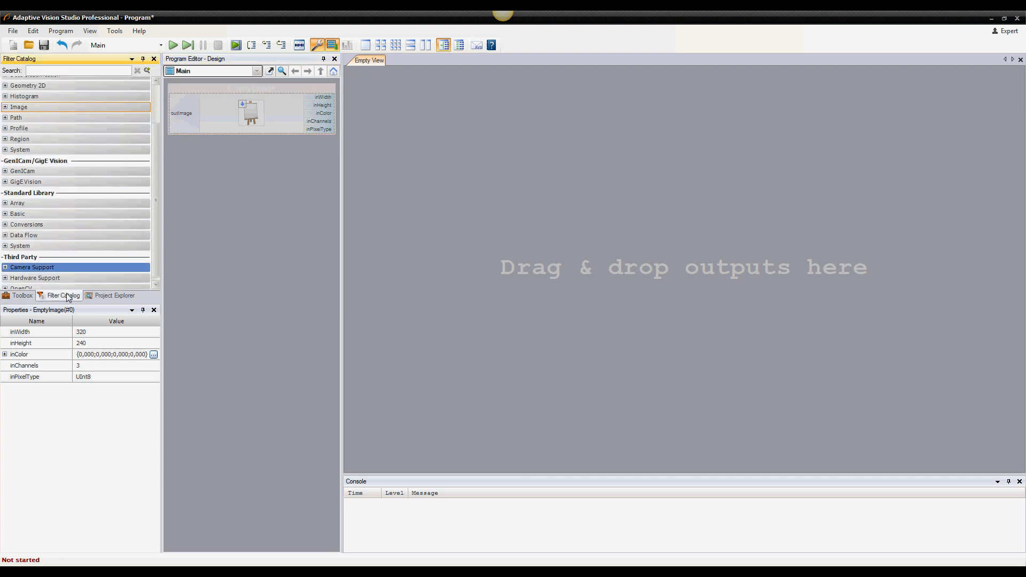
{"action": "left_click", "coordinate": [5, 107]}
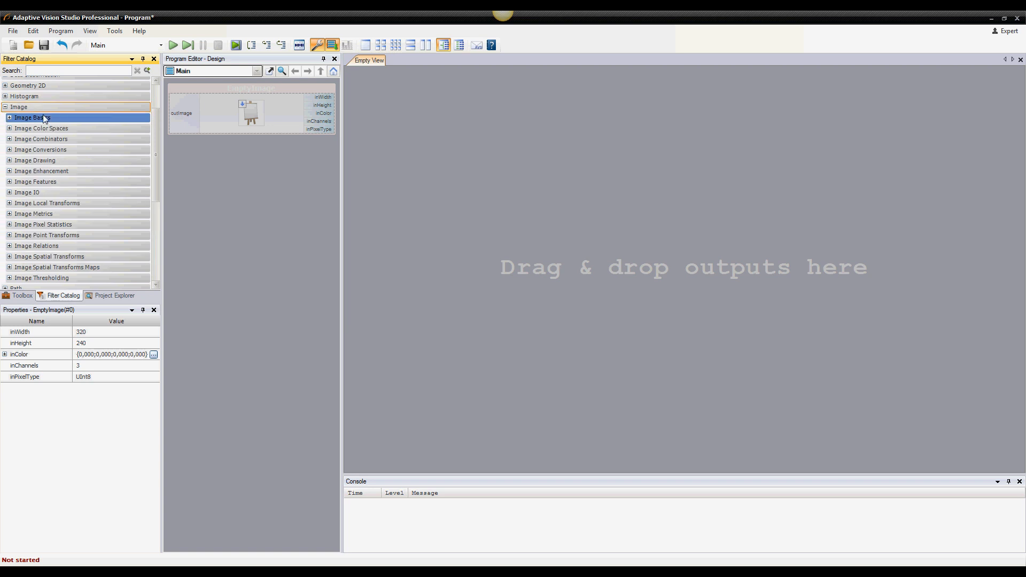
{"action": "left_click", "coordinate": [9, 118]}
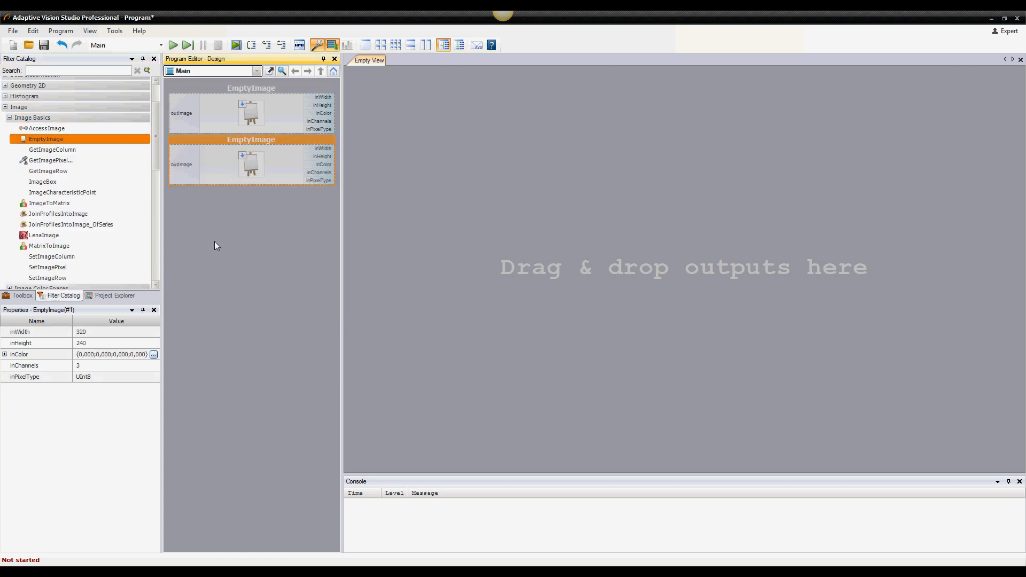
{"action": "mouse_move", "coordinate": [212, 250]}
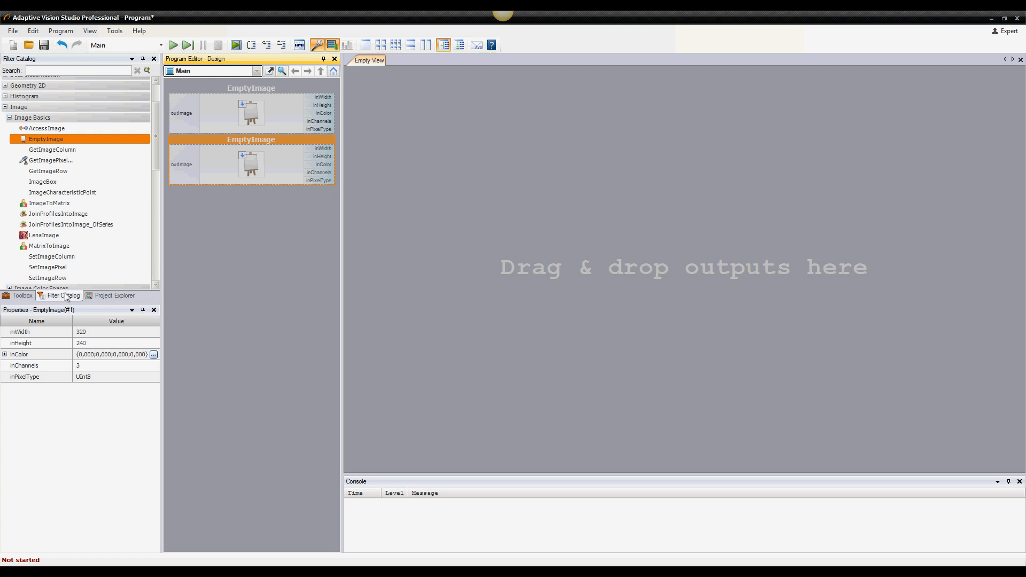
{"action": "left_click", "coordinate": [21, 295]}
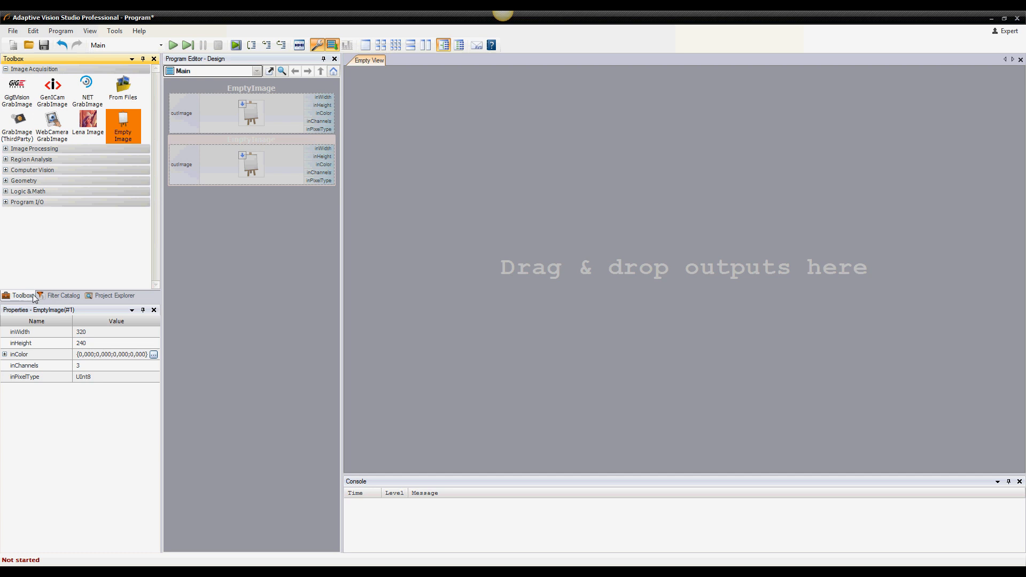
Make the first EmptyImage 200 wide with a green fill colour.
{"action": "left_click", "coordinate": [251, 164]}
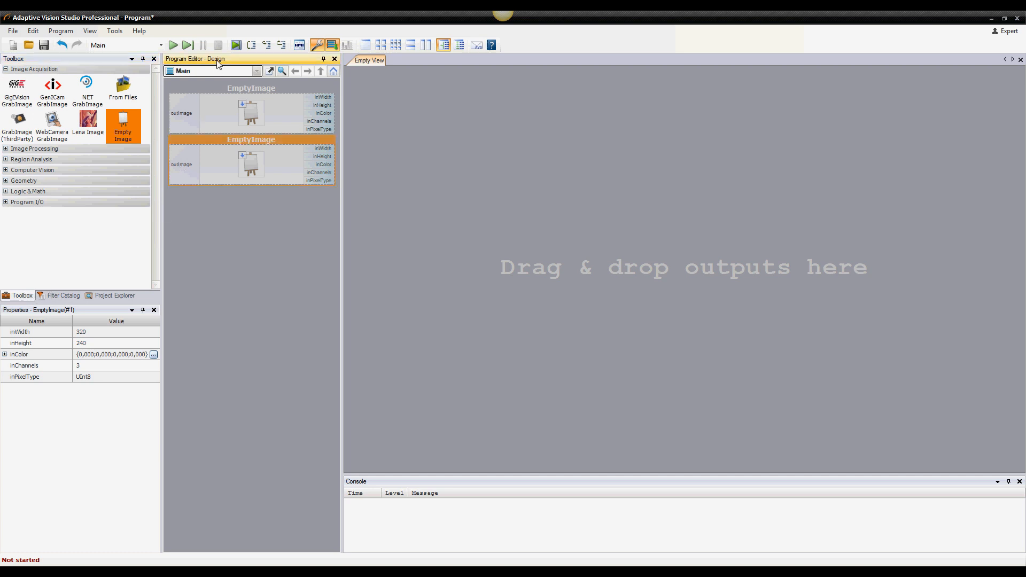
{"action": "mouse_move", "coordinate": [259, 202]}
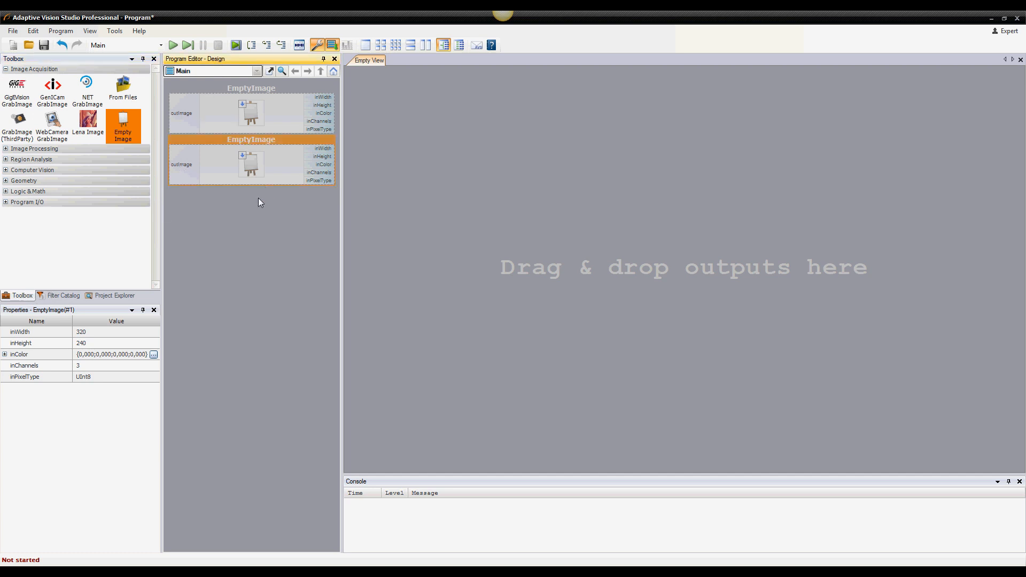
{"action": "mouse_move", "coordinate": [251, 128]}
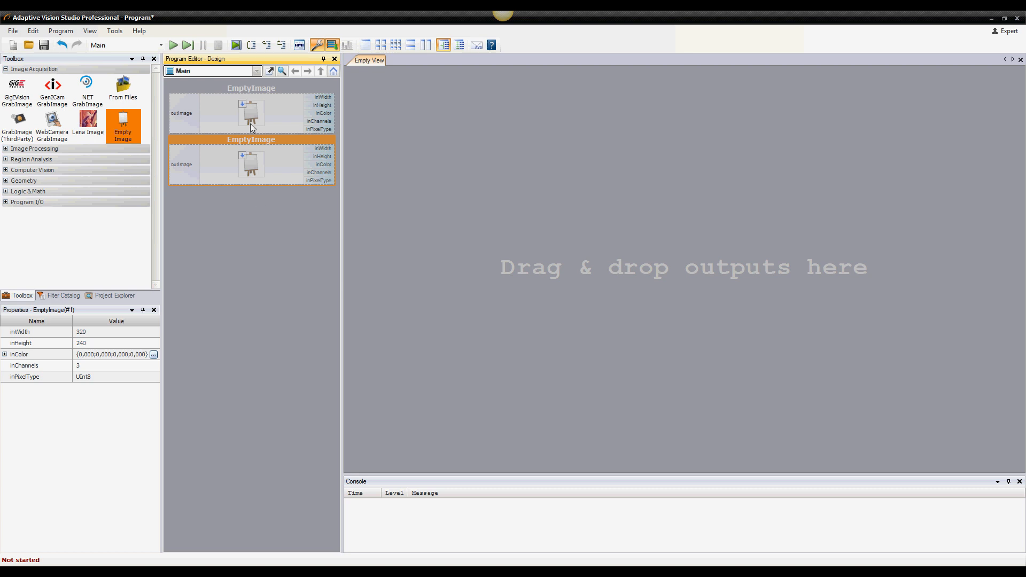
{"action": "left_click", "coordinate": [251, 111]}
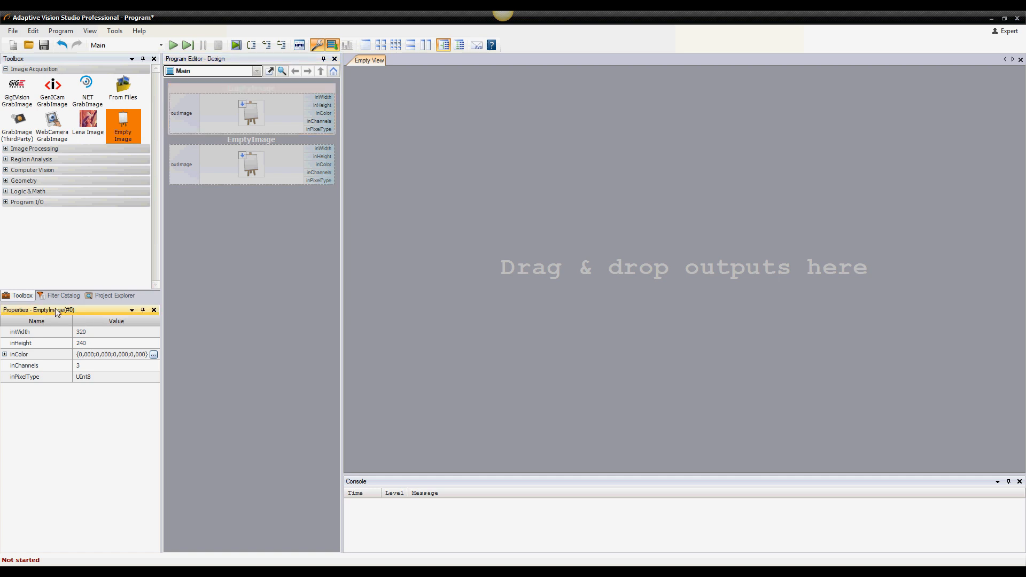
{"action": "left_click", "coordinate": [81, 332]}
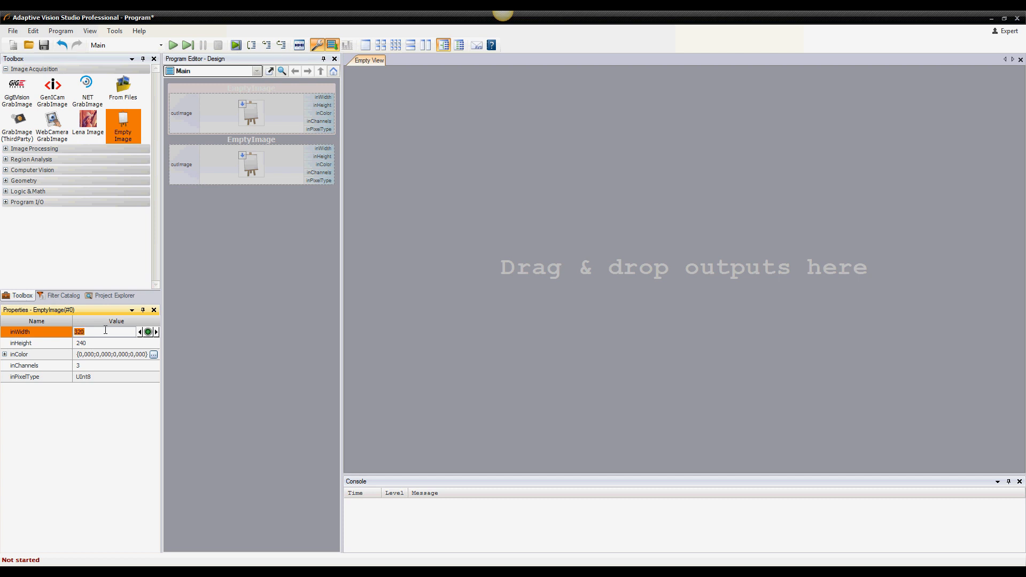
{"action": "type", "text": "200"}
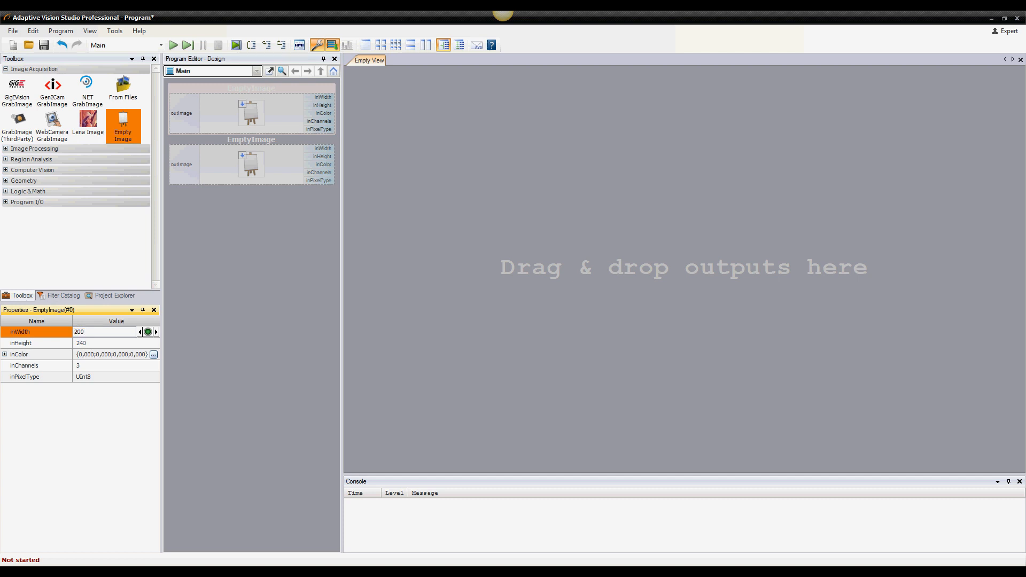
{"action": "left_click", "coordinate": [99, 354]}
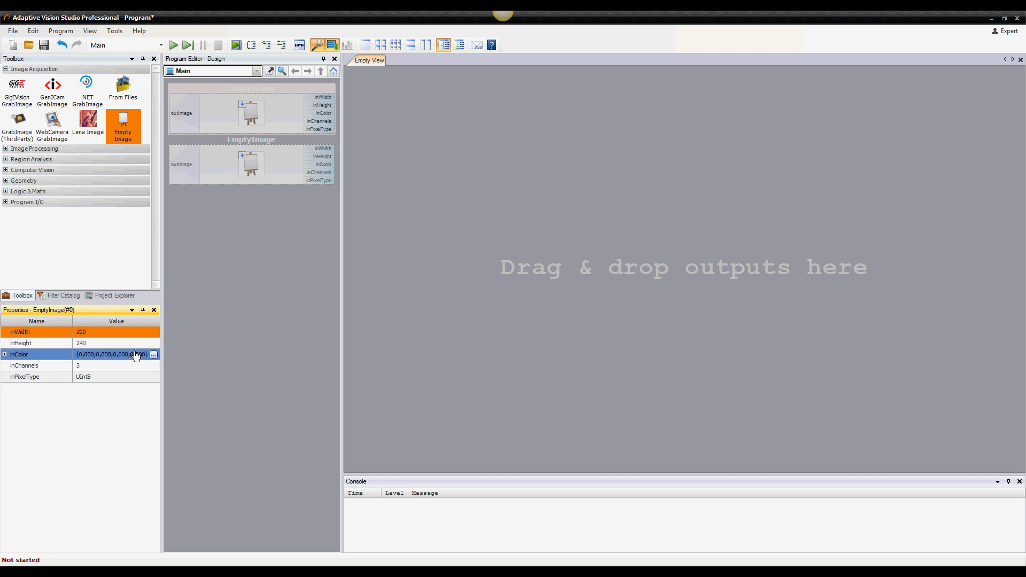
{"action": "left_click", "coordinate": [153, 353]}
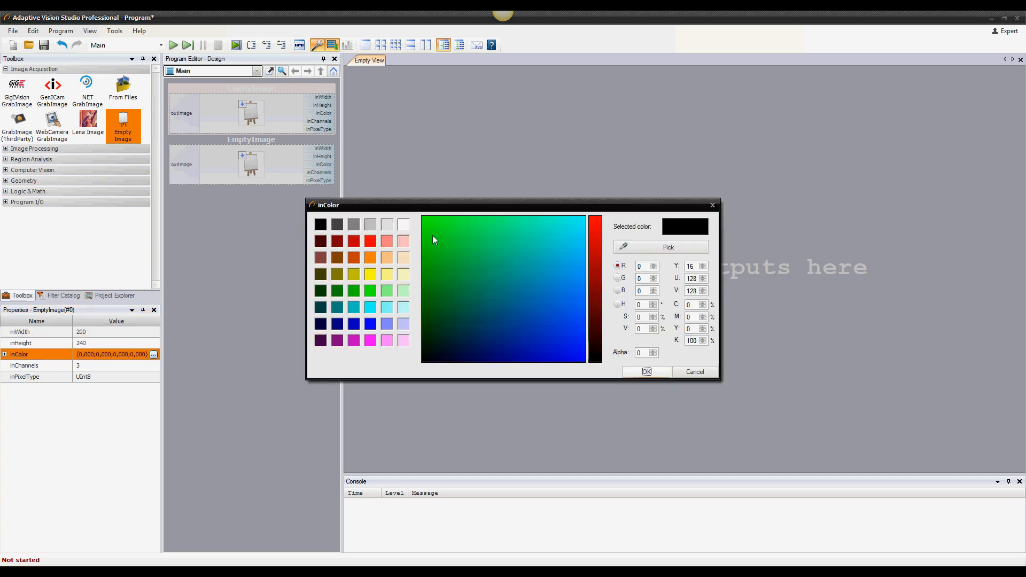
{"action": "left_click", "coordinate": [646, 372]}
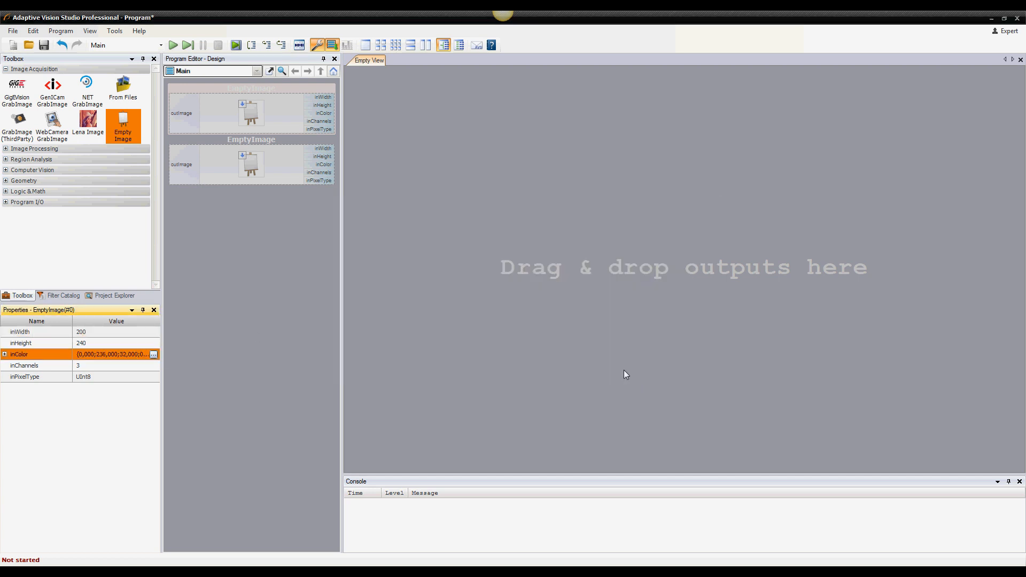
{"action": "mouse_move", "coordinate": [238, 286]}
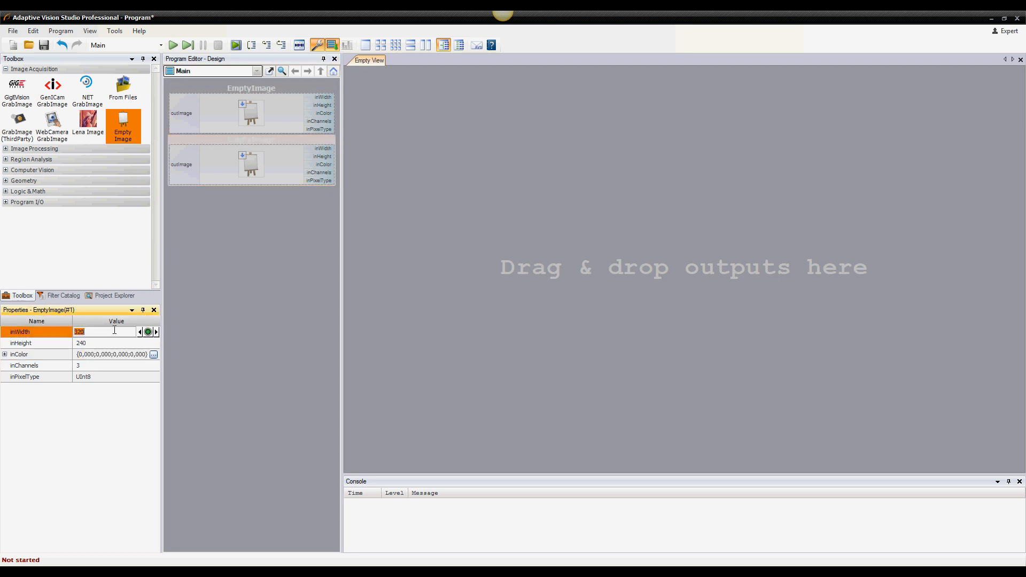
Make the second EmptyImage 200 wide with a blue fill colour.
{"action": "type", "text": "200"}
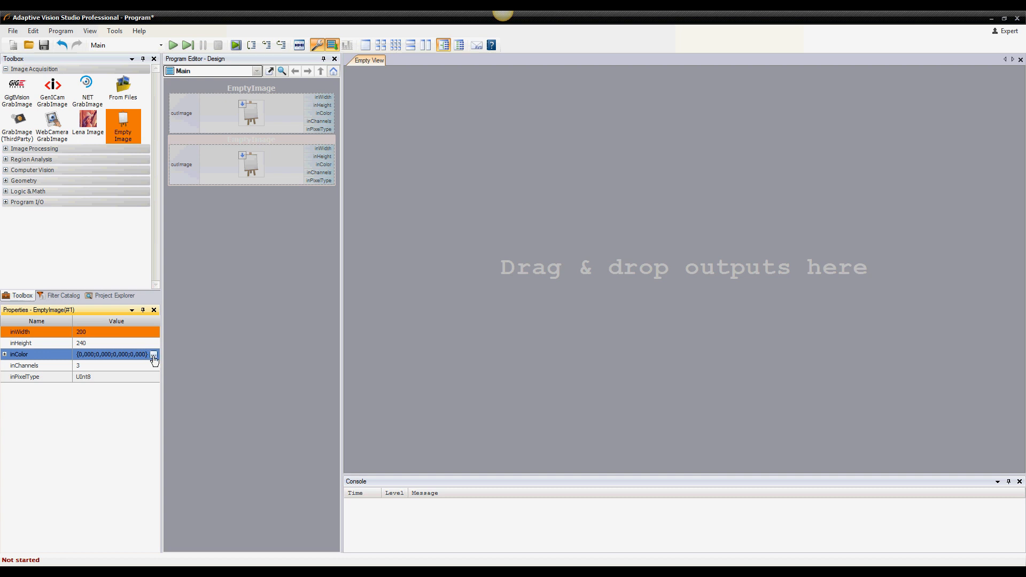
{"action": "left_click", "coordinate": [154, 354]}
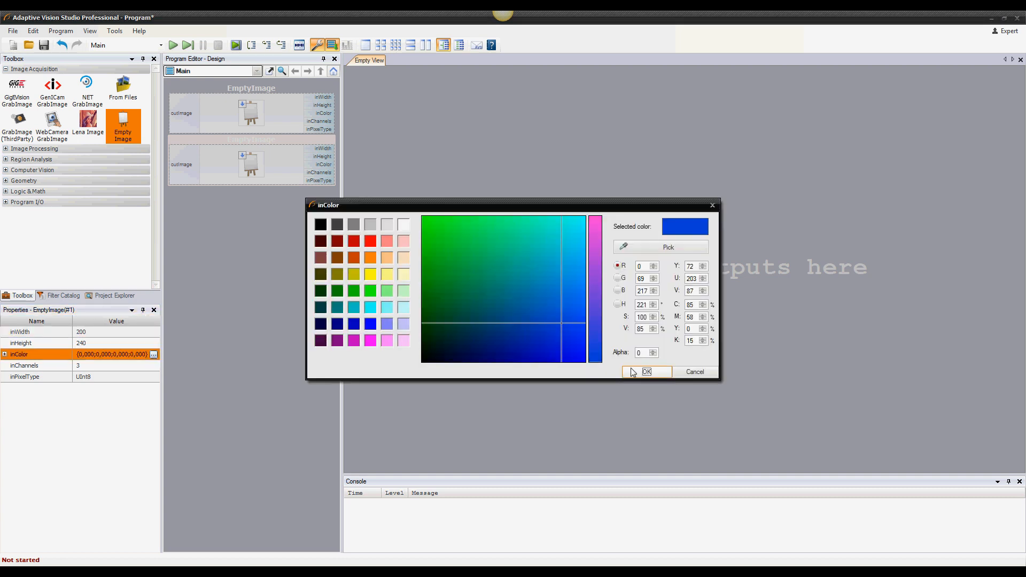
{"action": "left_click", "coordinate": [645, 372]}
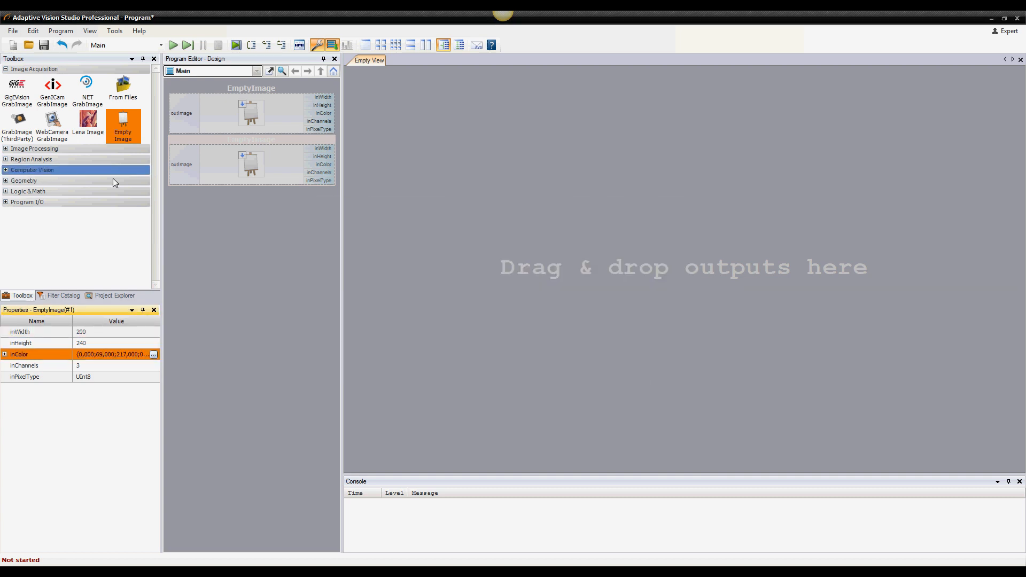
Add an AddImages filter from Image Processing > Combine Images.
{"action": "left_click", "coordinate": [34, 148]}
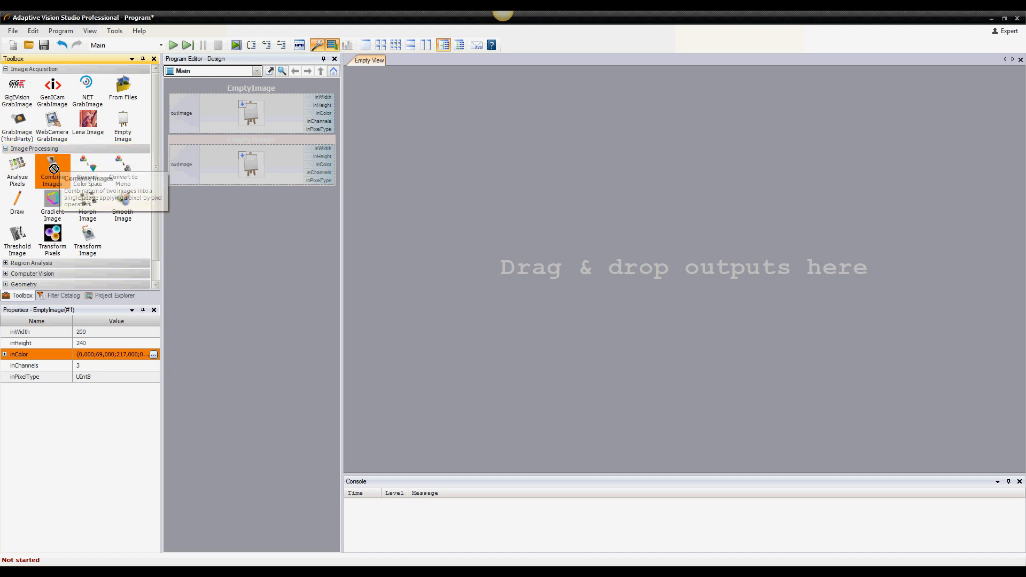
{"action": "left_click", "coordinate": [52, 170]}
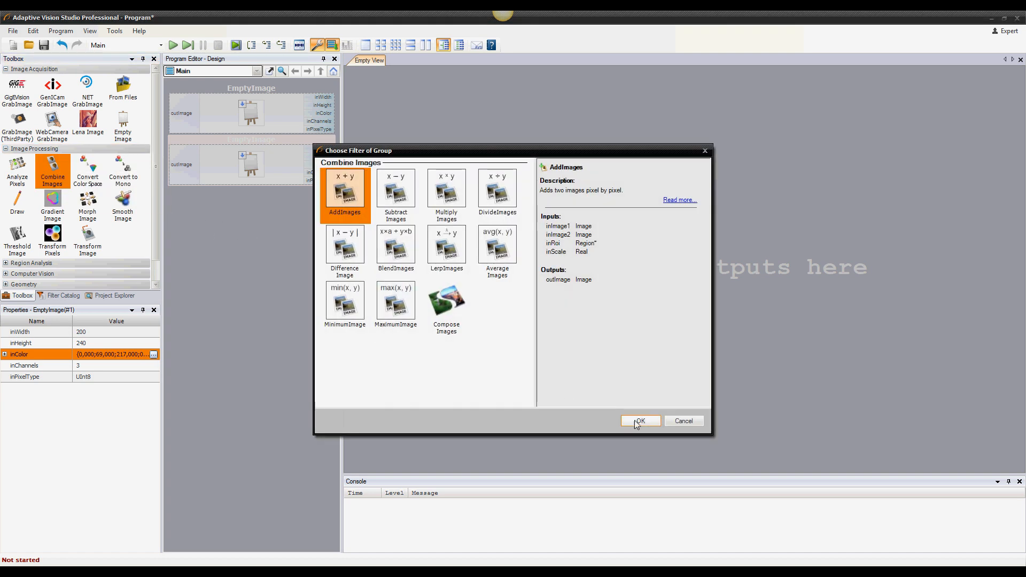
{"action": "left_click", "coordinate": [639, 422]}
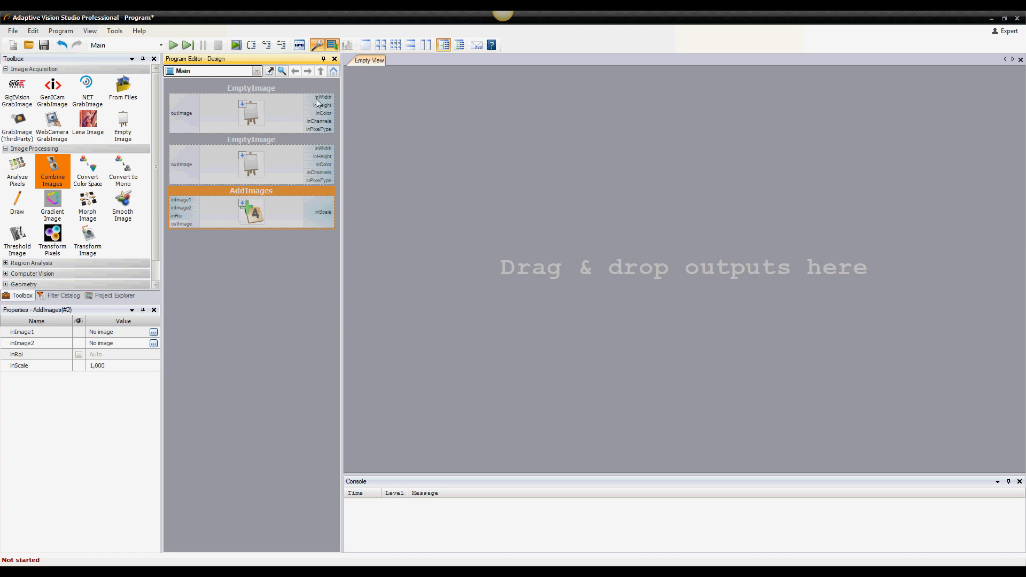
Wire both EmptyImage outImage outputs into AddImages inImage1 and inImage2.
{"action": "left_click", "coordinate": [251, 113]}
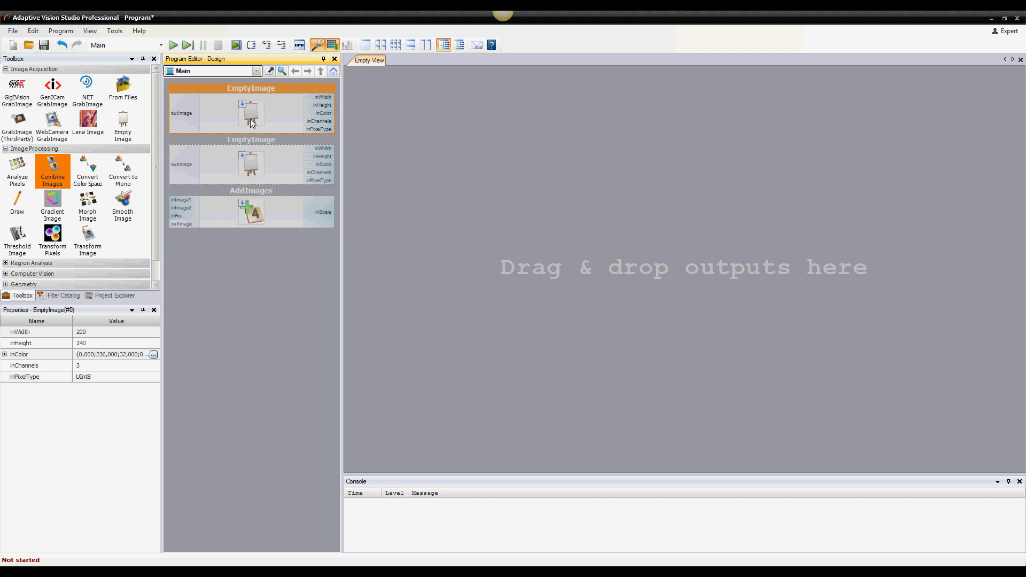
{"action": "mouse_move", "coordinate": [185, 146]}
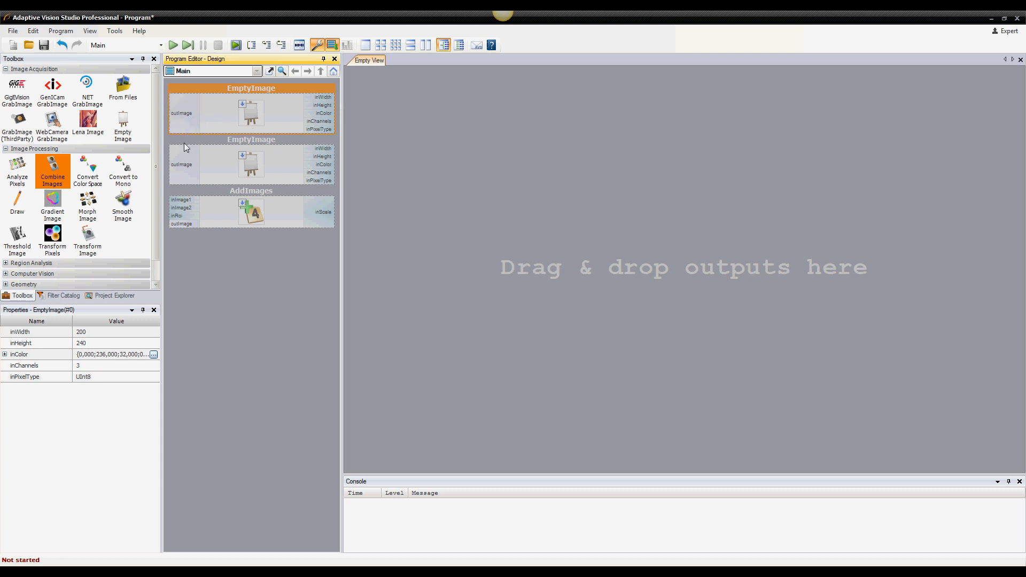
{"action": "left_click", "coordinate": [251, 164]}
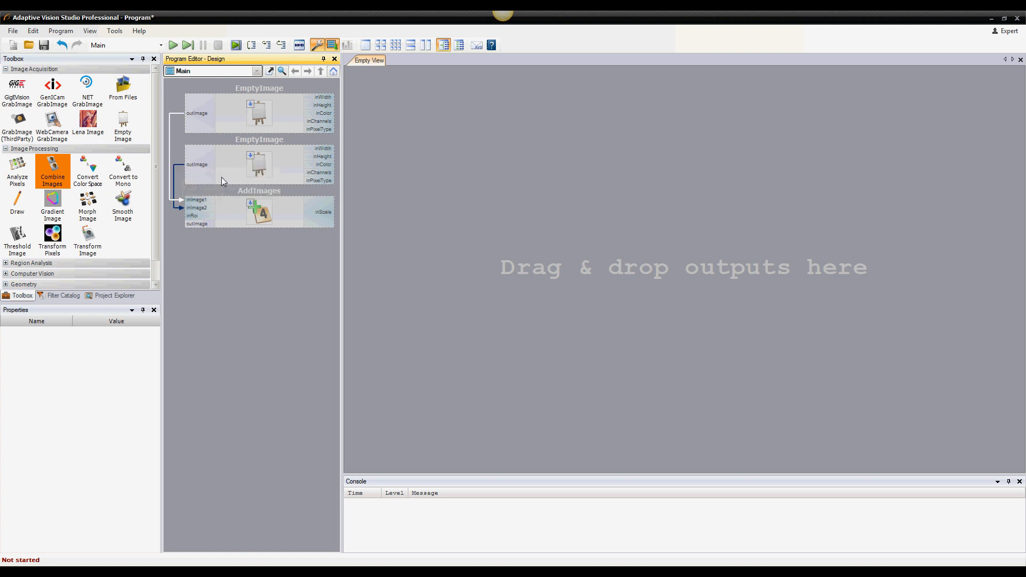
{"action": "mouse_move", "coordinate": [278, 205]}
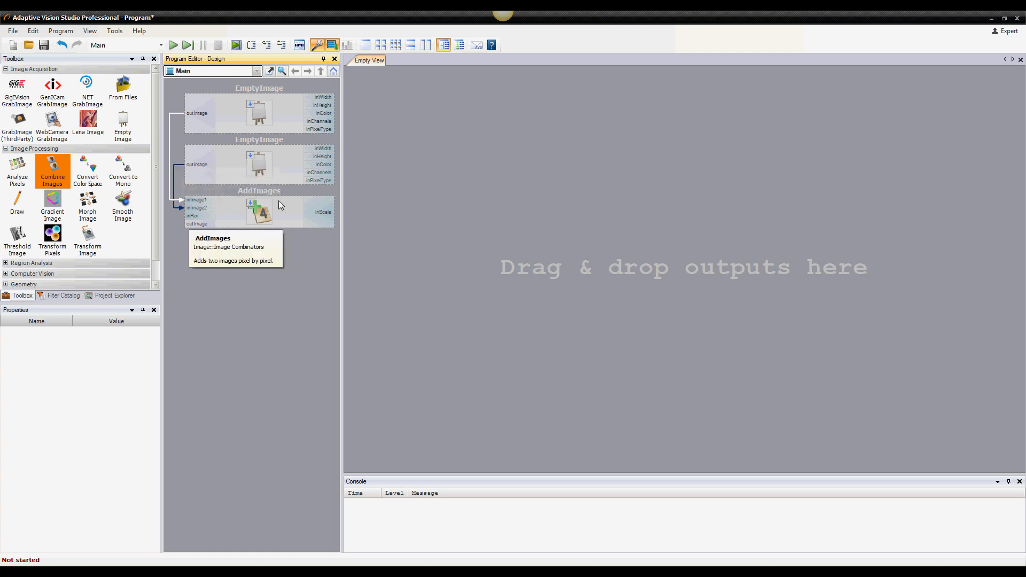
{"action": "mouse_move", "coordinate": [174, 45]}
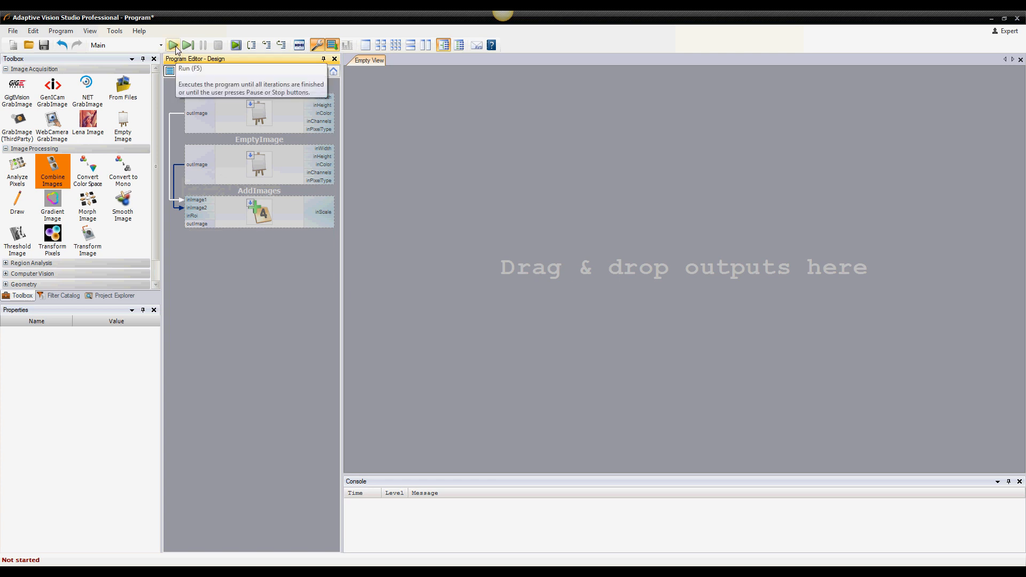
Run the program with F5 and check the green and blue EmptyImage properties.
{"action": "left_click", "coordinate": [172, 45]}
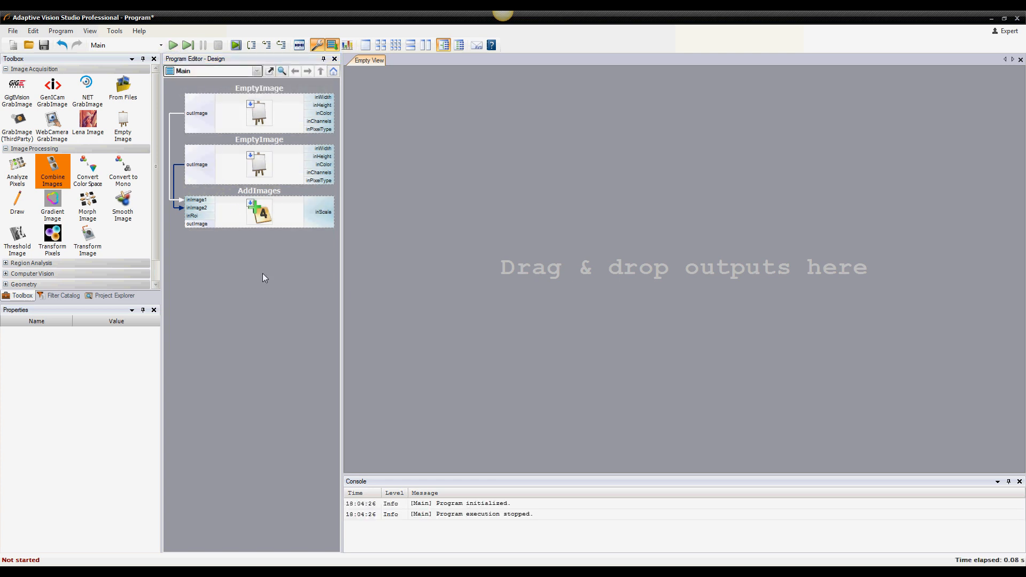
{"action": "left_click", "coordinate": [259, 111]}
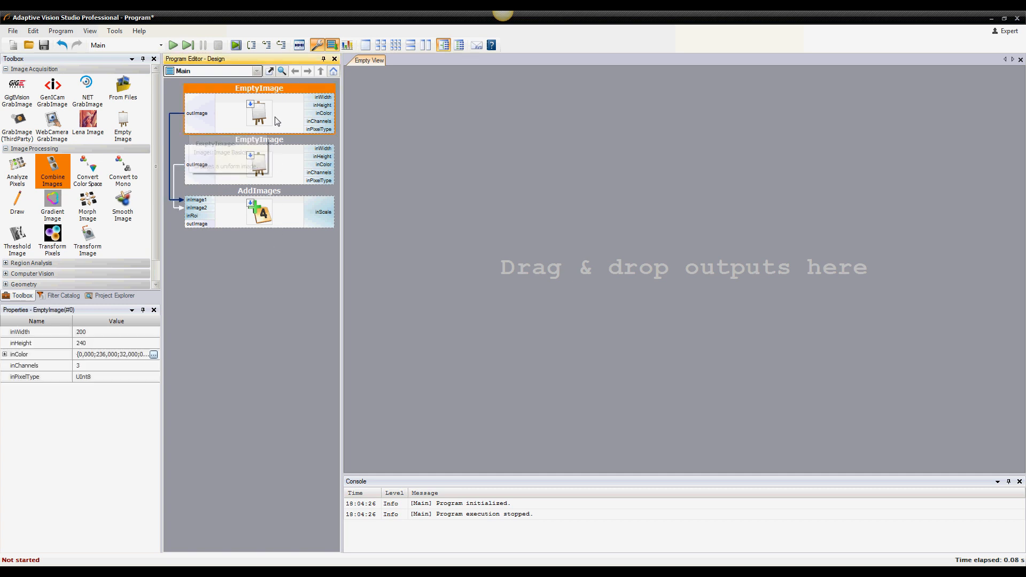
{"action": "left_click", "coordinate": [259, 164]}
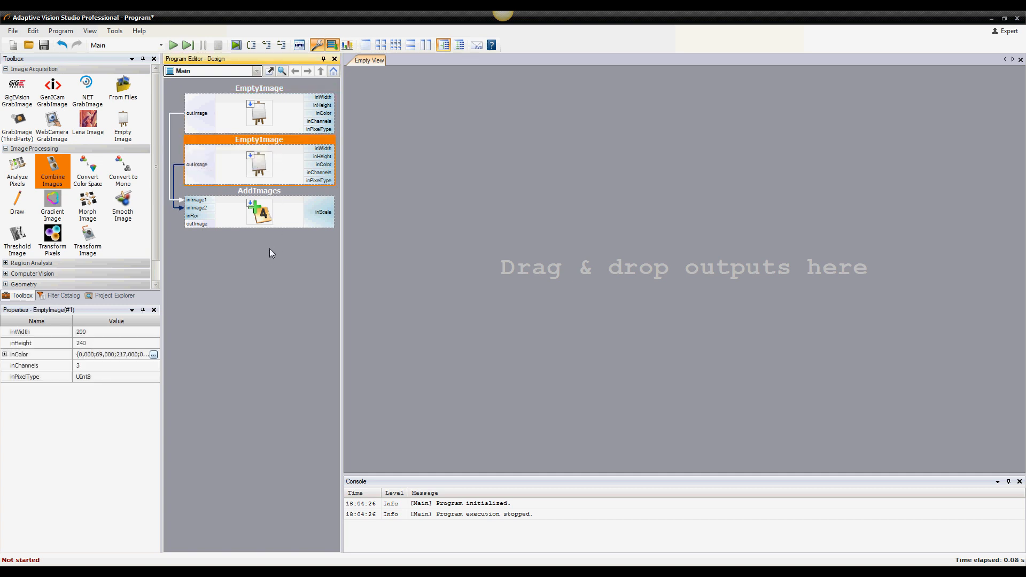
{"action": "mouse_move", "coordinate": [459, 507]}
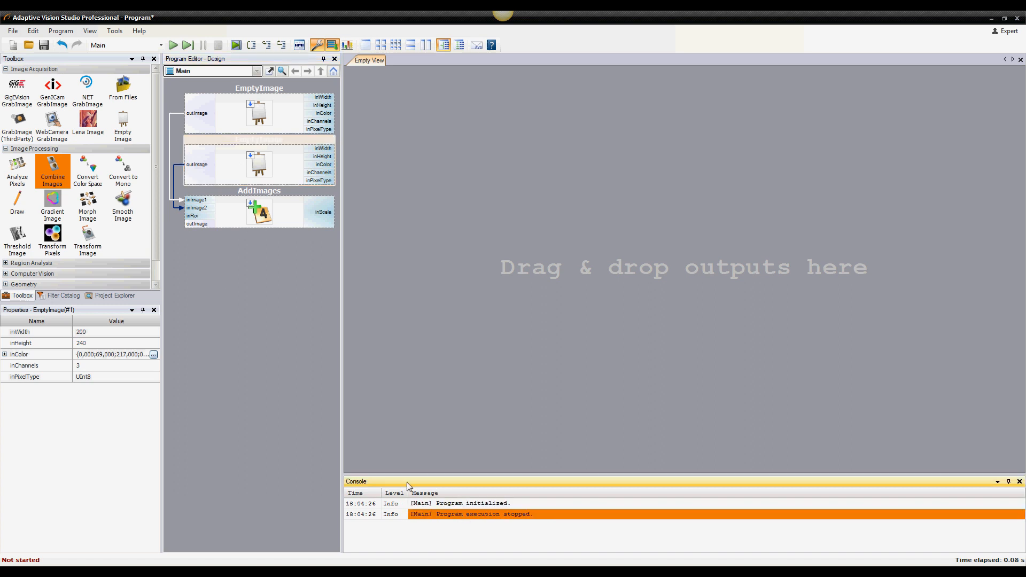
{"action": "mouse_move", "coordinate": [332, 319]}
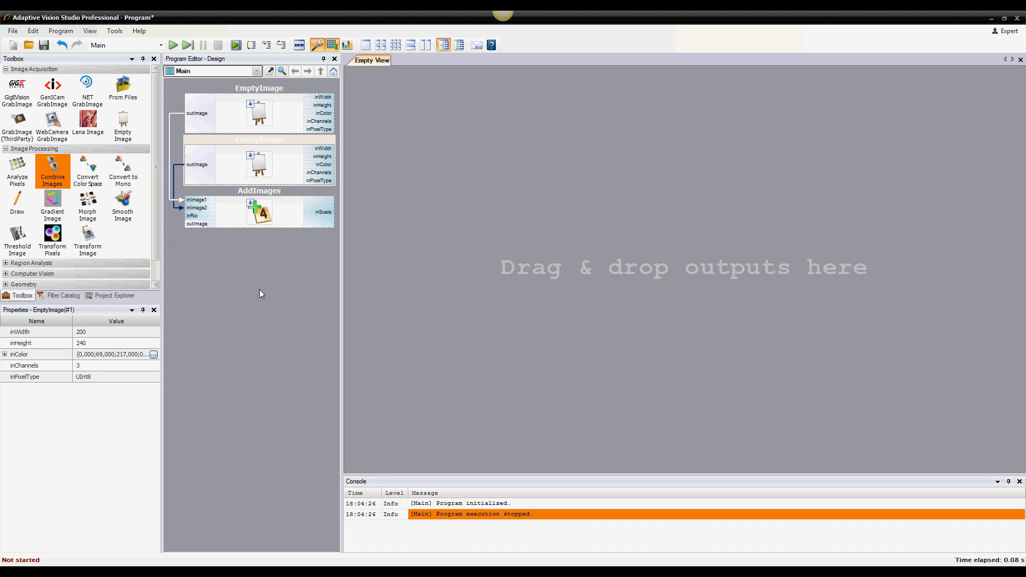
{"action": "mouse_move", "coordinate": [334, 110]}
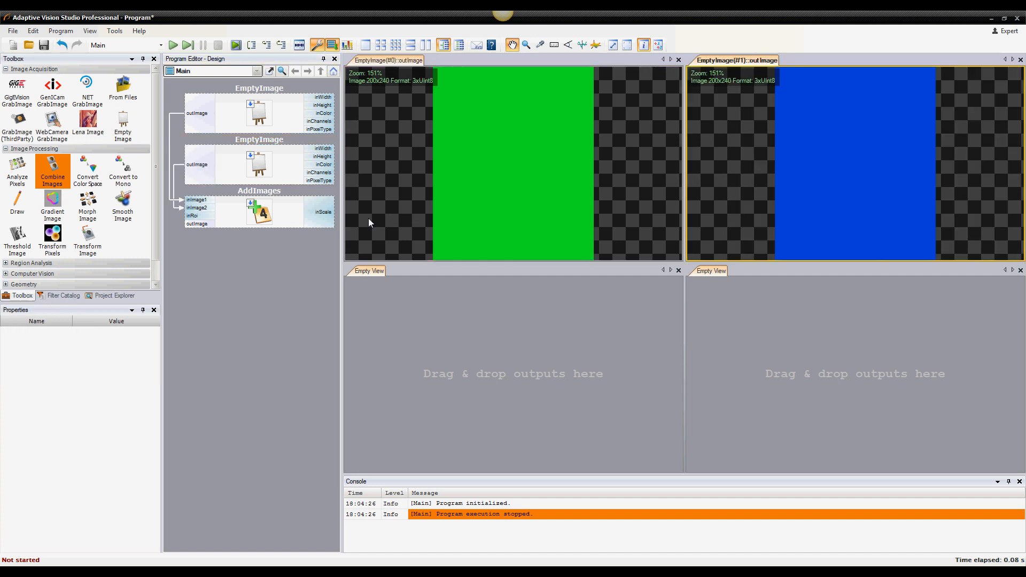
Preview the green and blue EmptyImage outputs side by side in the four-panel layout.
{"action": "left_click", "coordinate": [259, 213]}
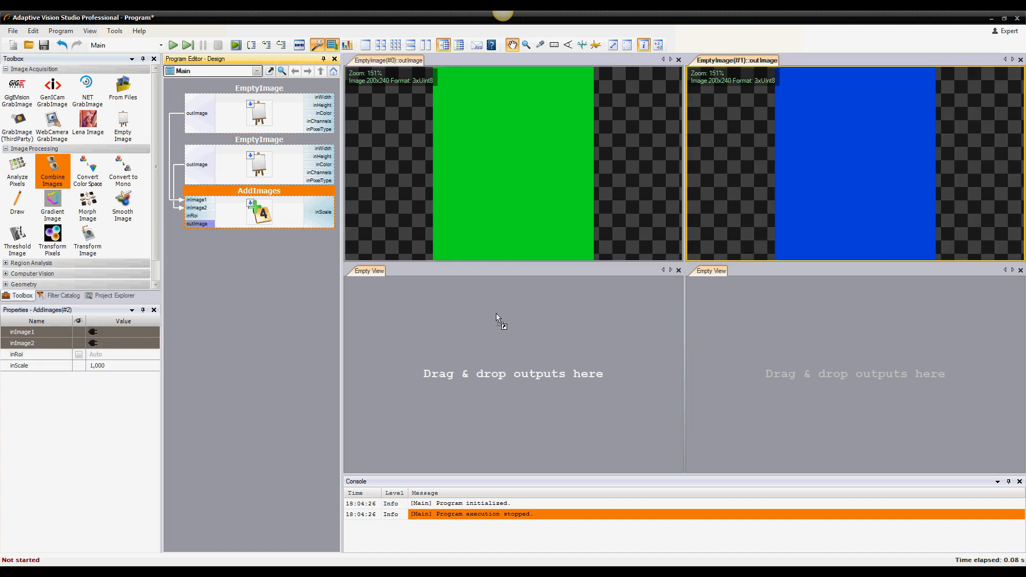